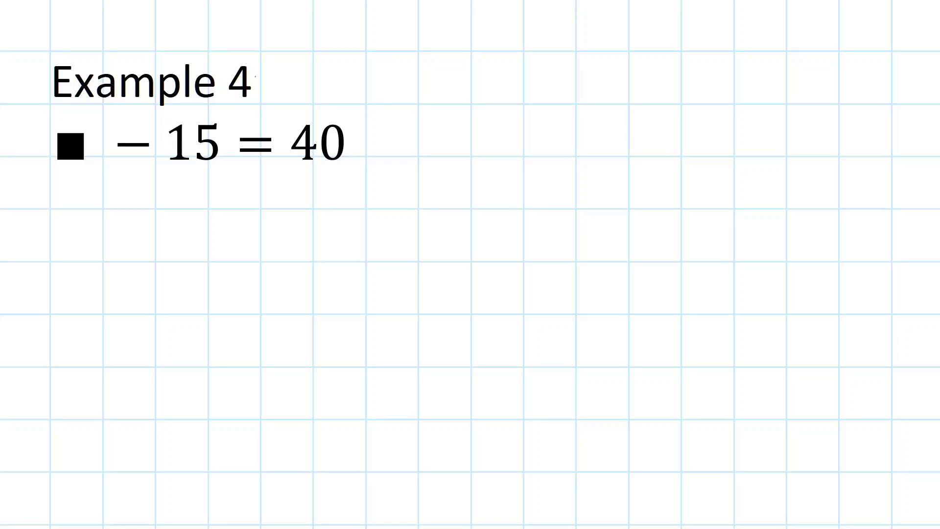
pyautogui.moveTo(55, 212)
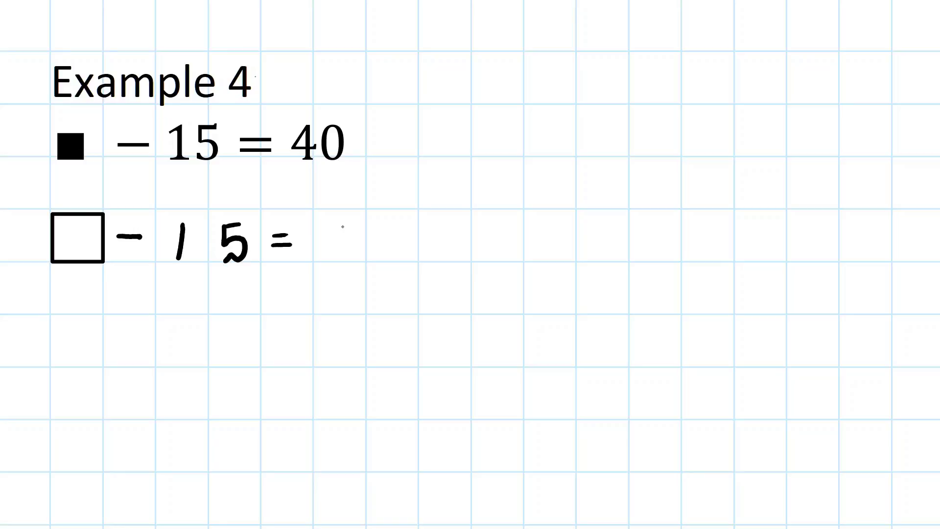
# Handwrite the equation □ − 15 = 40 on the grid below the printed version.
pyautogui.write('40')
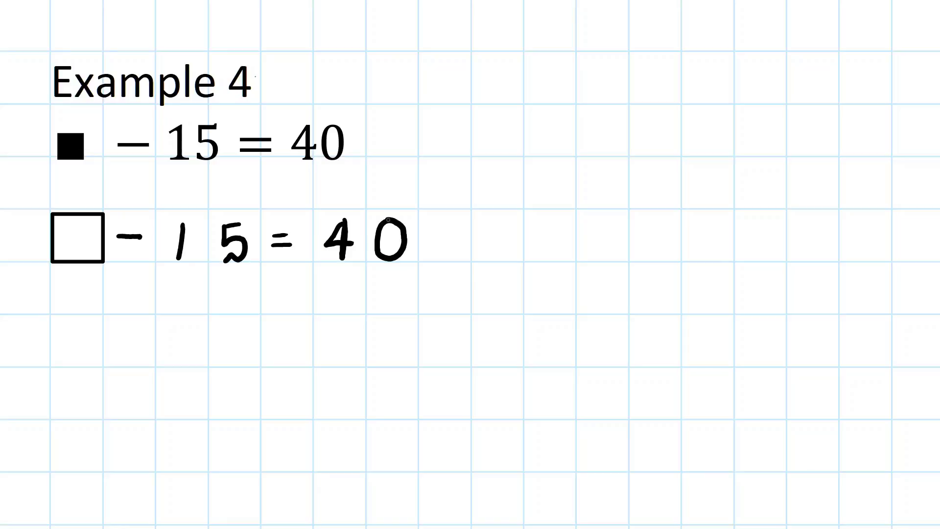
pyautogui.click(76, 240)
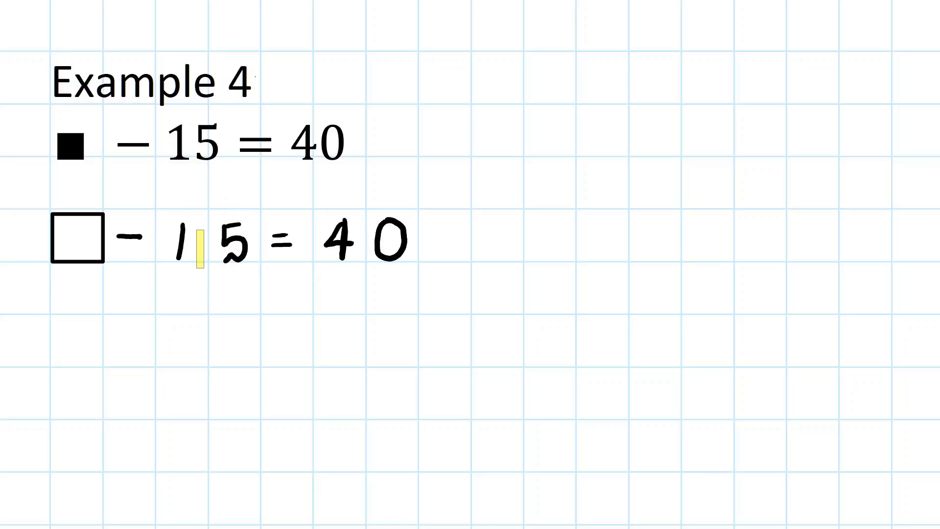
pyautogui.click(508, 240)
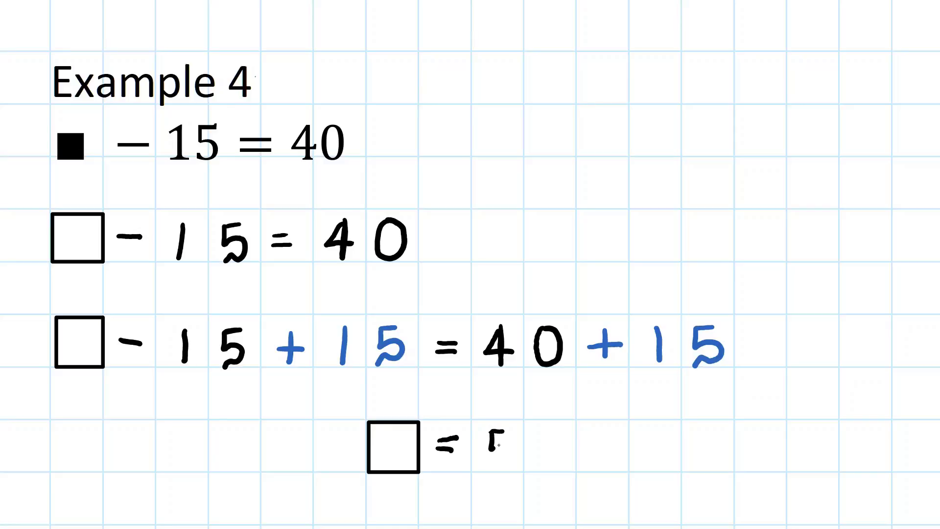
# Write the answer line □ = 5 beneath the working, starting the value 55.
pyautogui.write('5')
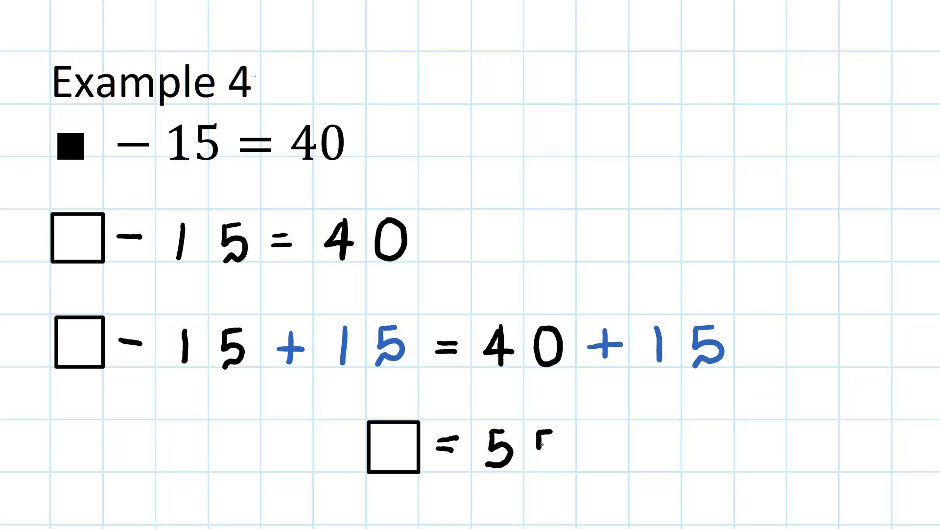